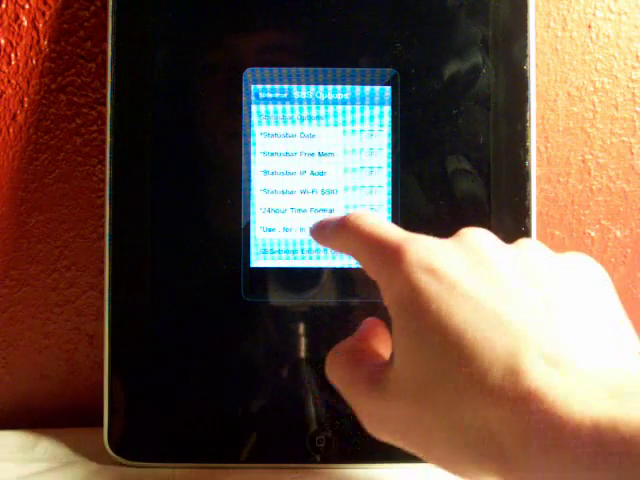
{"action": "scroll", "scroll_direction": "down", "scroll_amount": 3}
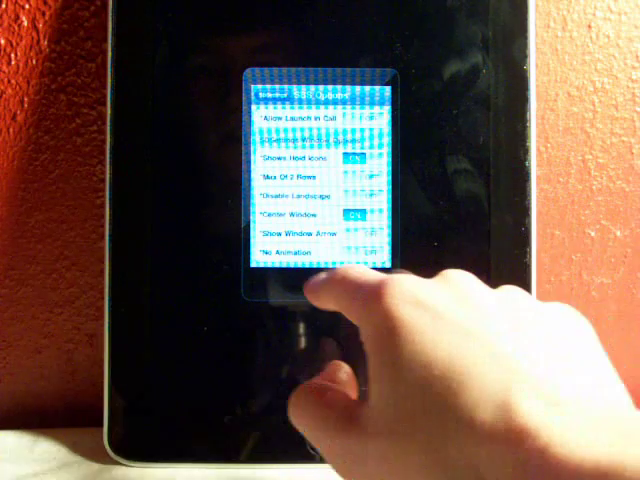